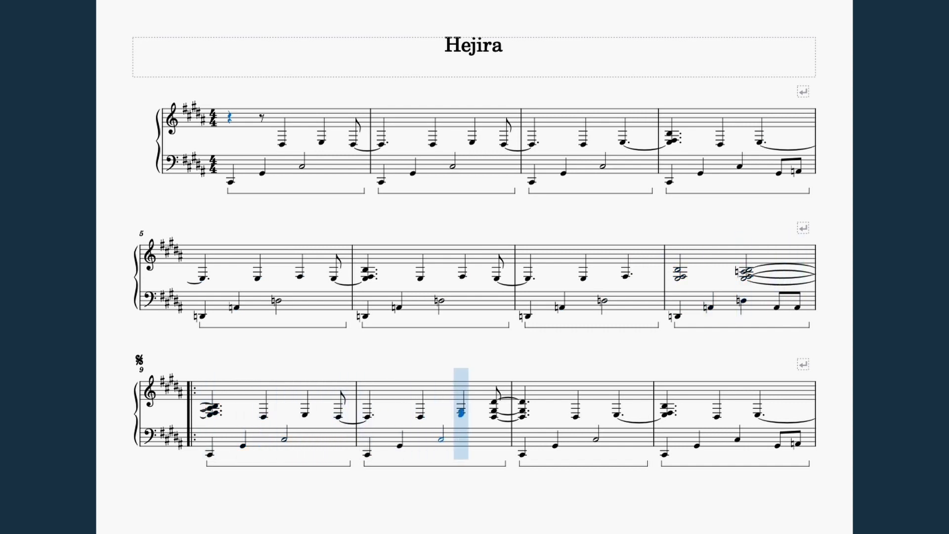
# Step: Start Hejira playback and follow the auto-scrolling score from page 1 into page 3
pyautogui.click(662, 408)
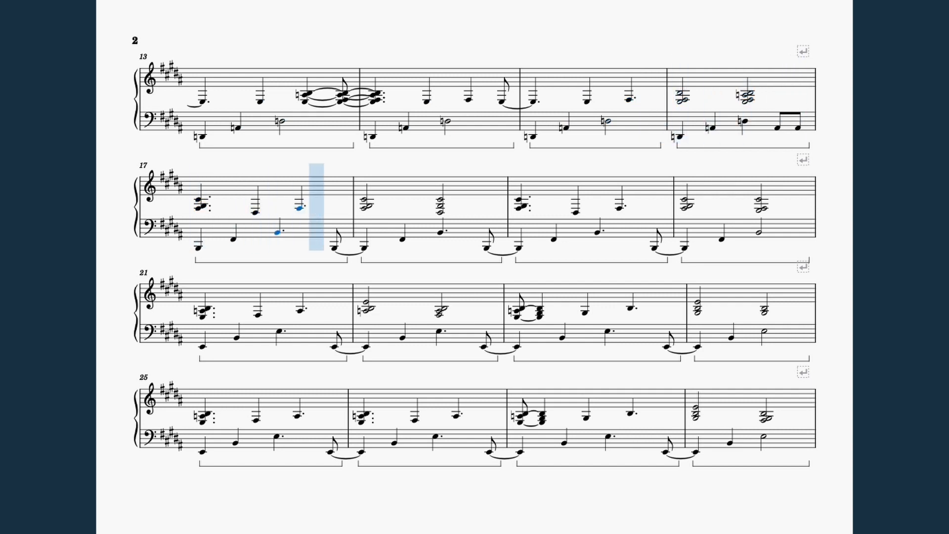
pyautogui.click(522, 205)
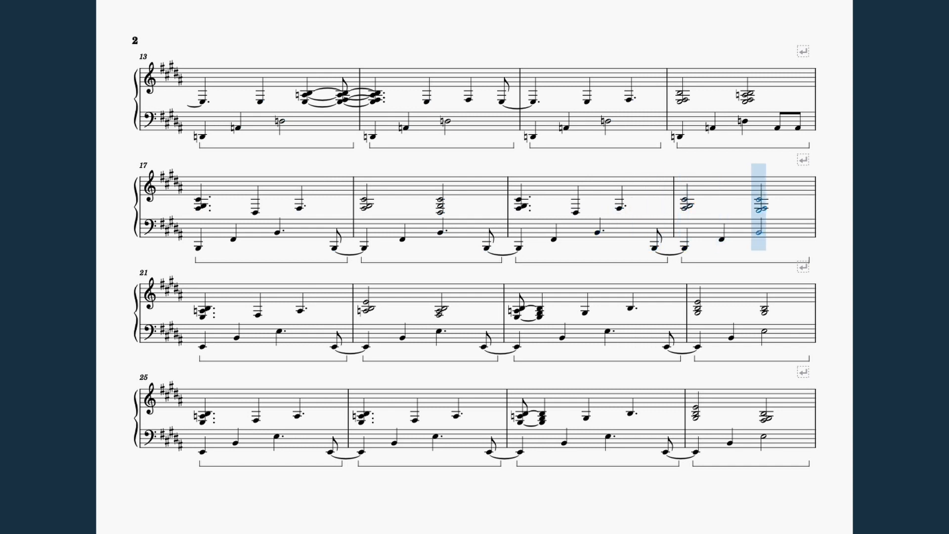
pyautogui.click(367, 305)
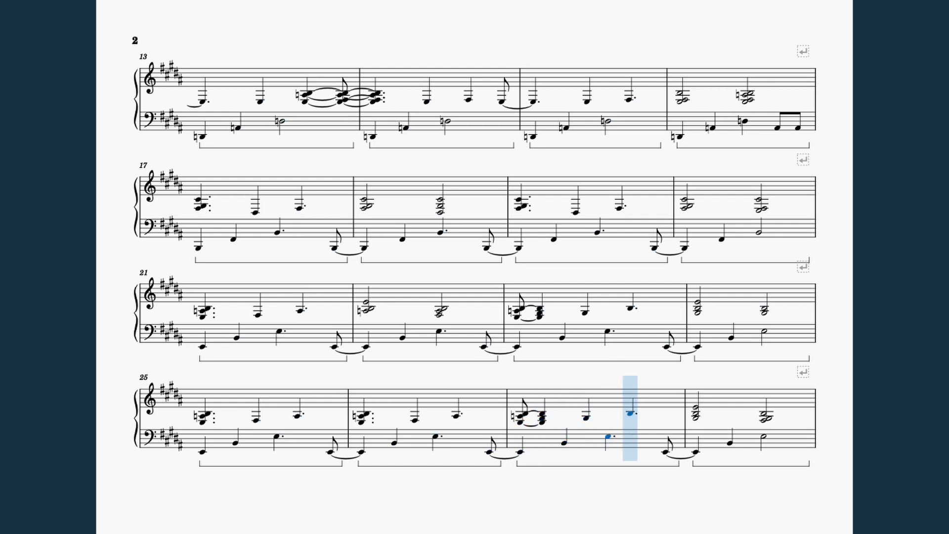
pyautogui.scroll(-3)
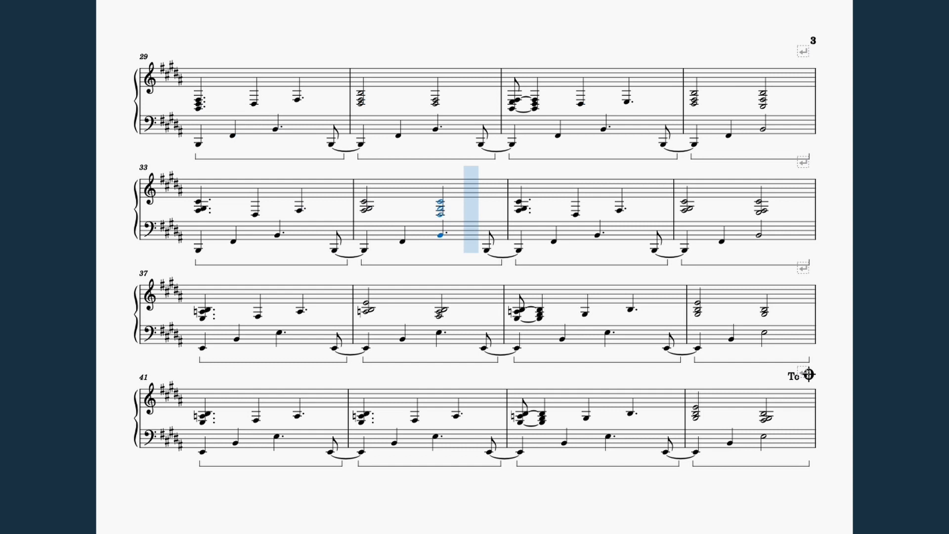
# Step: Follow playback past measure 75 on page 5 until the D.S. returns to measure 9
pyautogui.click(682, 206)
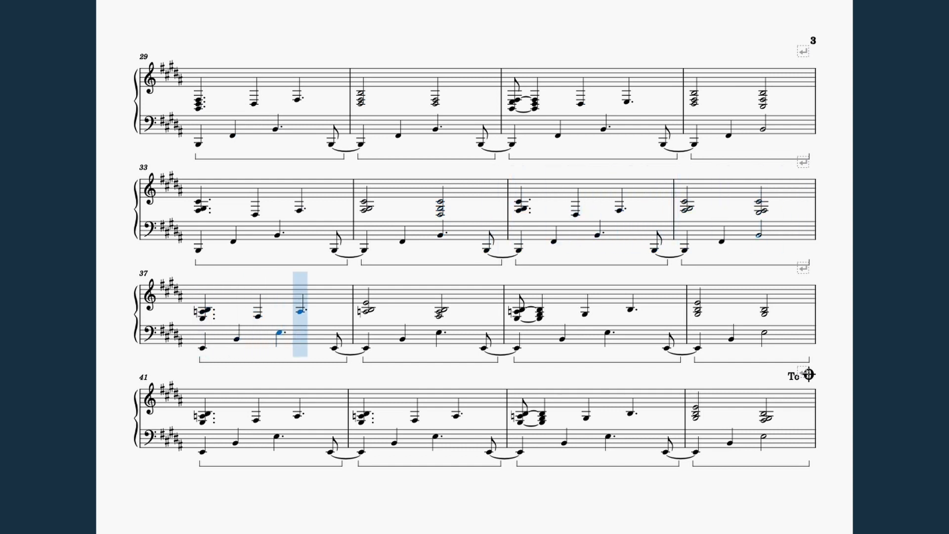
pyautogui.click(523, 312)
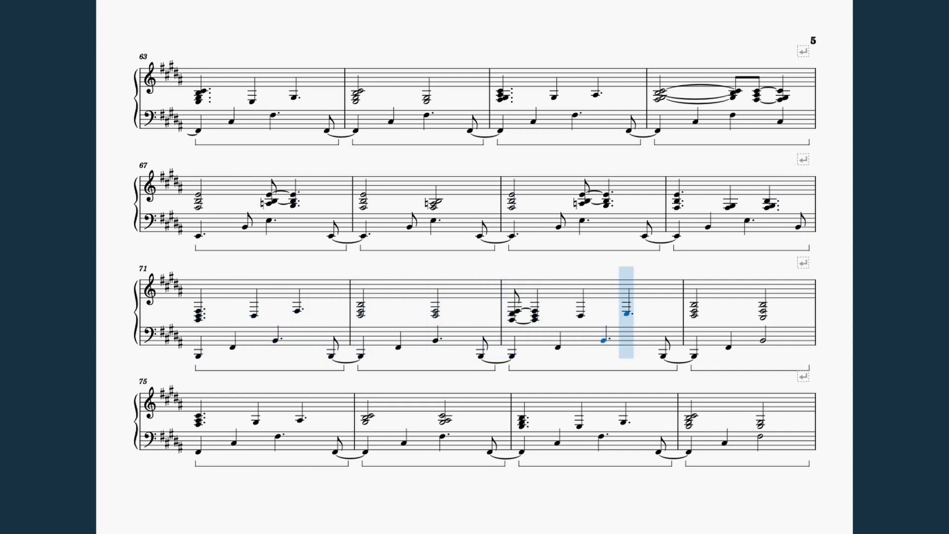
pyautogui.click(197, 412)
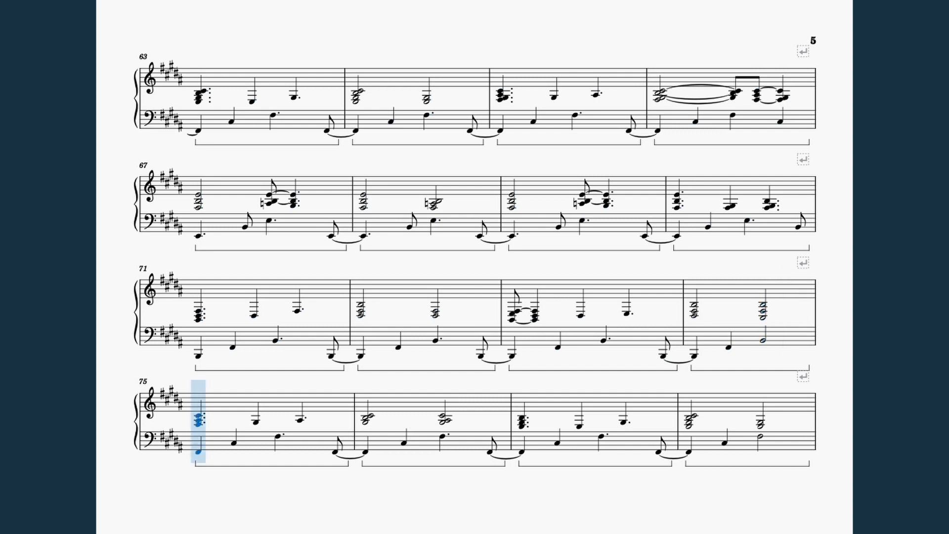
pyautogui.click(442, 417)
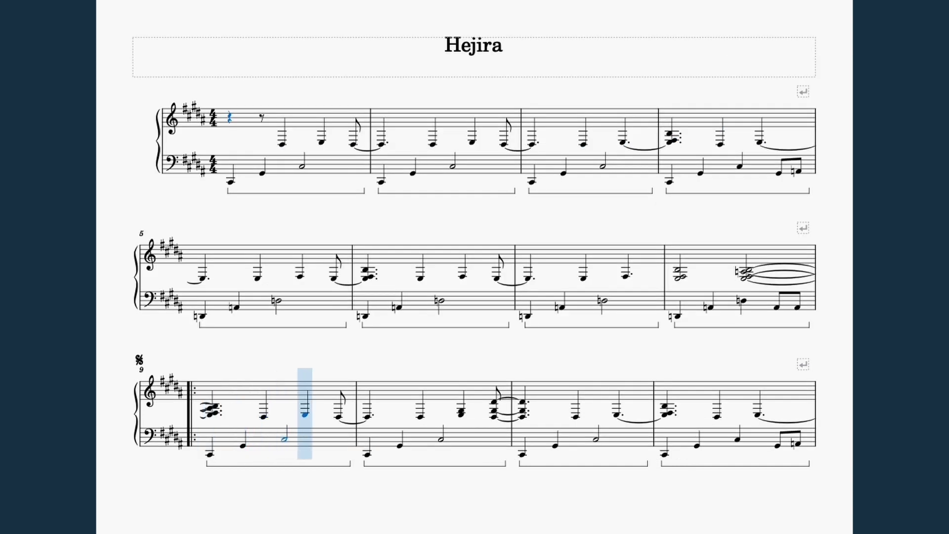
# Step: Follow playback from measure 9 past the page 3 To Coda into page 4's second ending
pyautogui.click(520, 408)
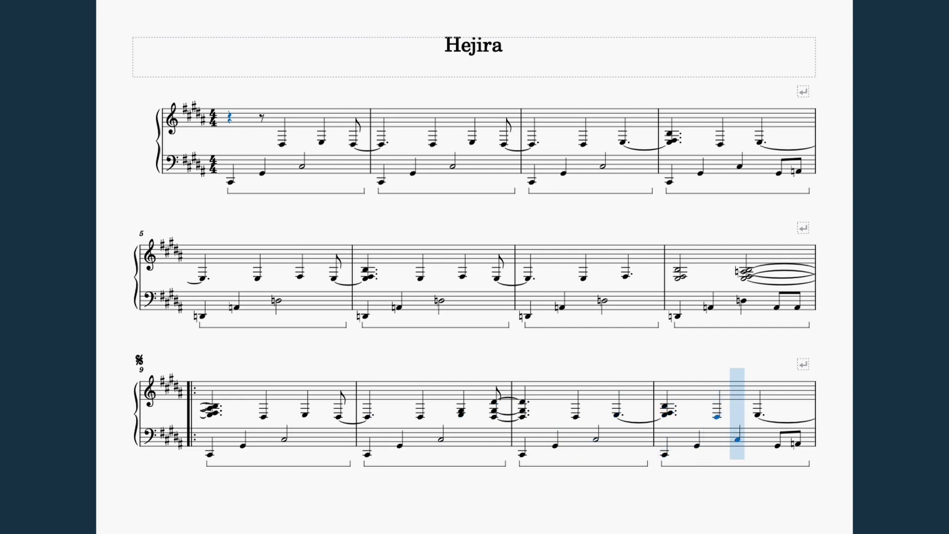
pyautogui.scroll(-3)
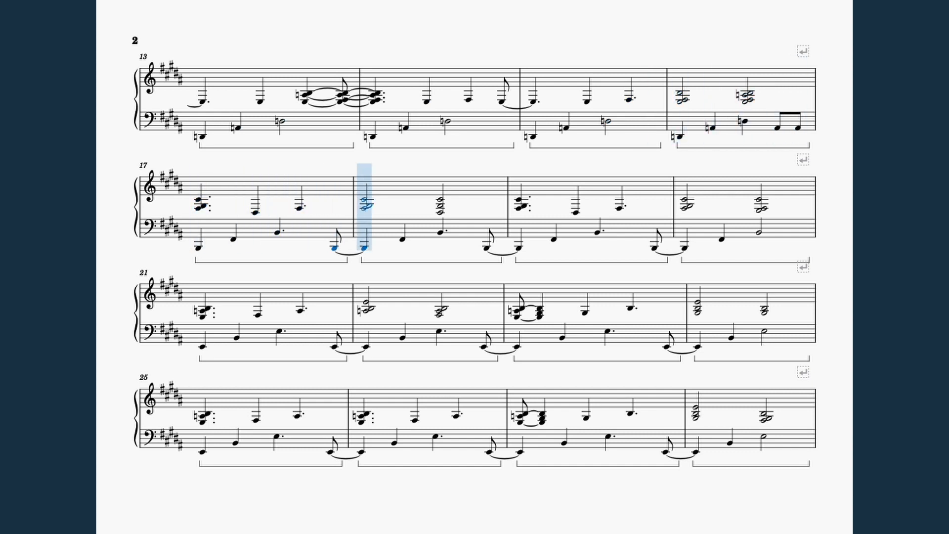
pyautogui.click(614, 219)
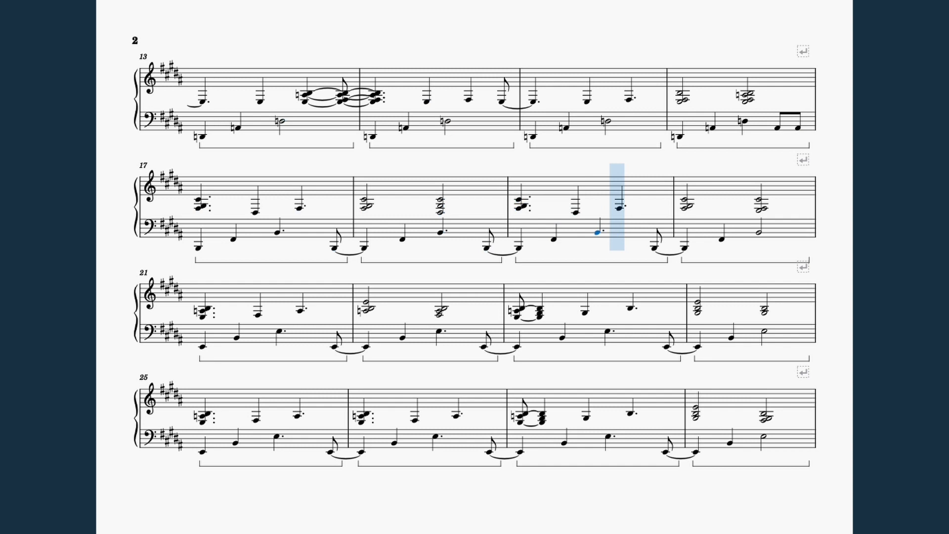
pyautogui.click(203, 312)
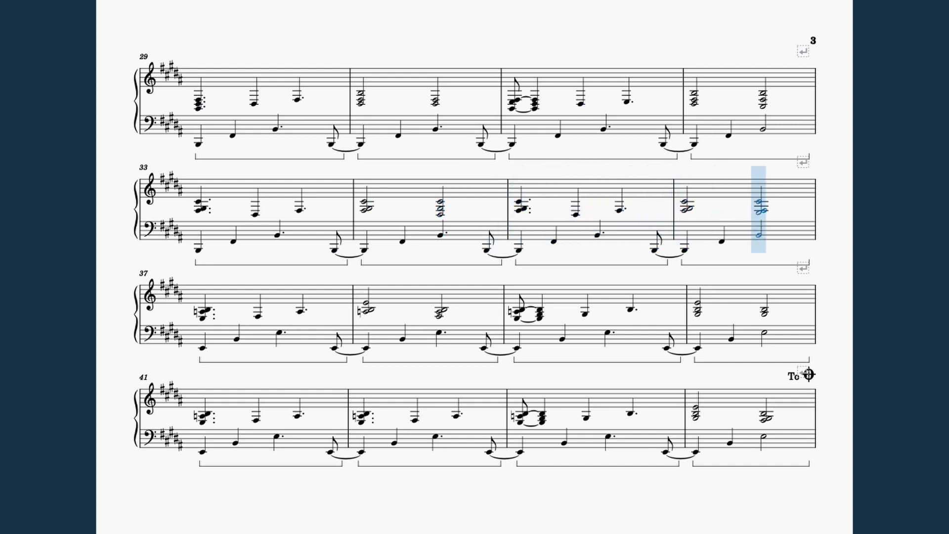
pyautogui.click(366, 305)
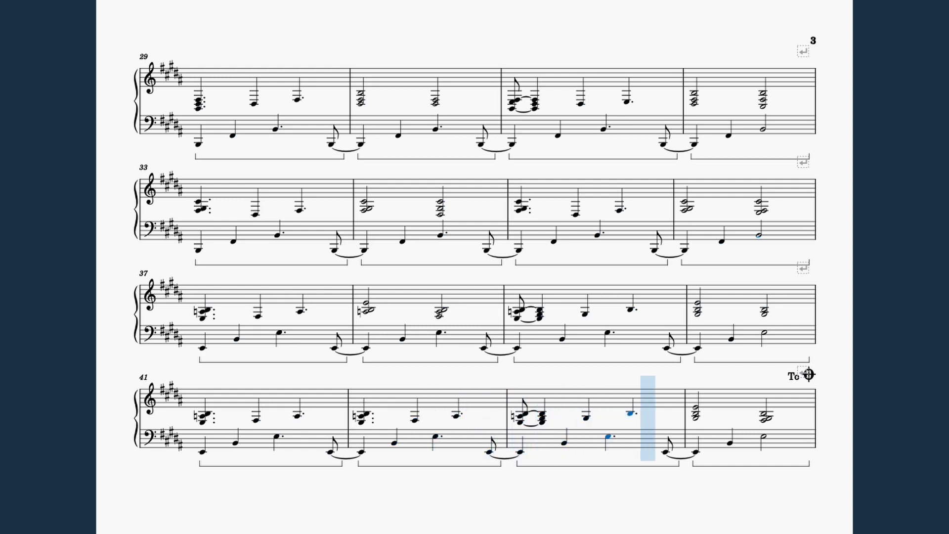
pyautogui.scroll(-3)
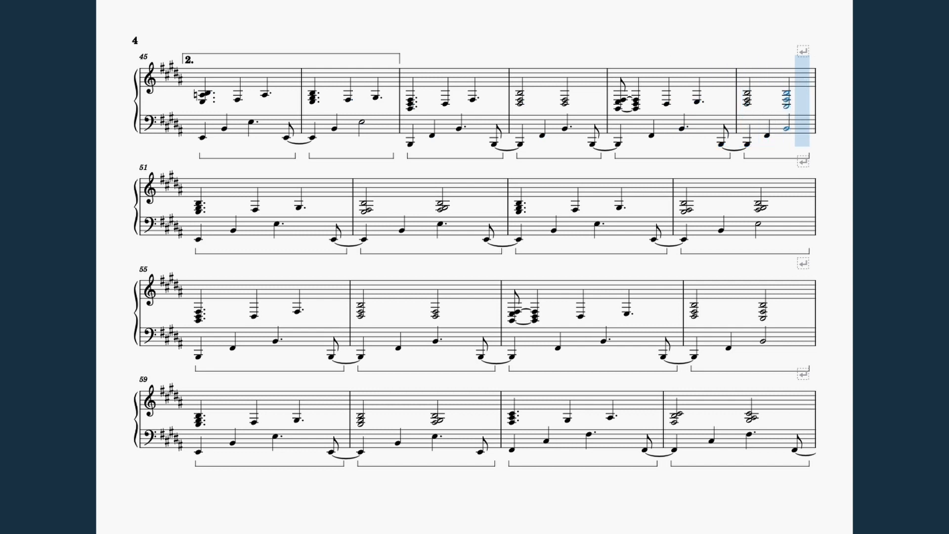
# Step: Follow playback across pages 4 and 5 to measure 78, then back to the segno
pyautogui.click(402, 231)
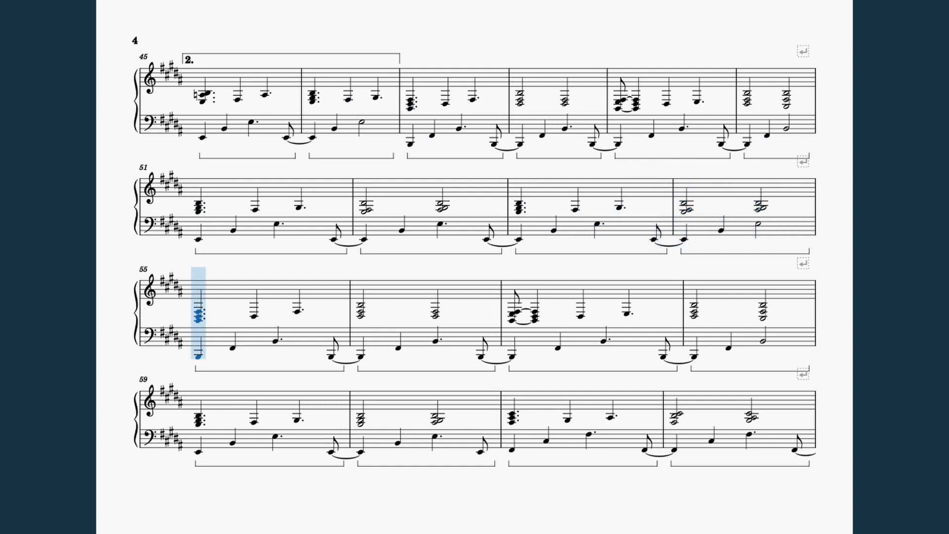
pyautogui.click(437, 318)
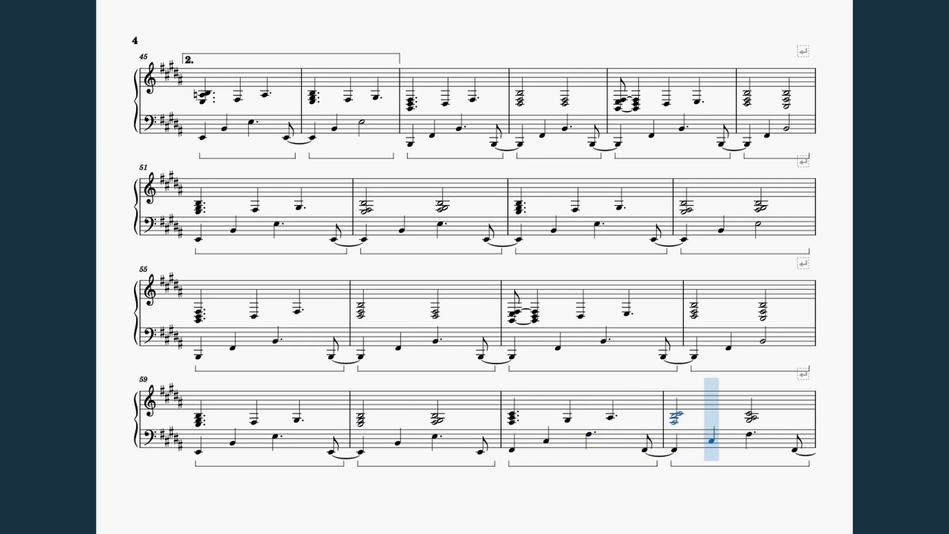
pyautogui.scroll(-3)
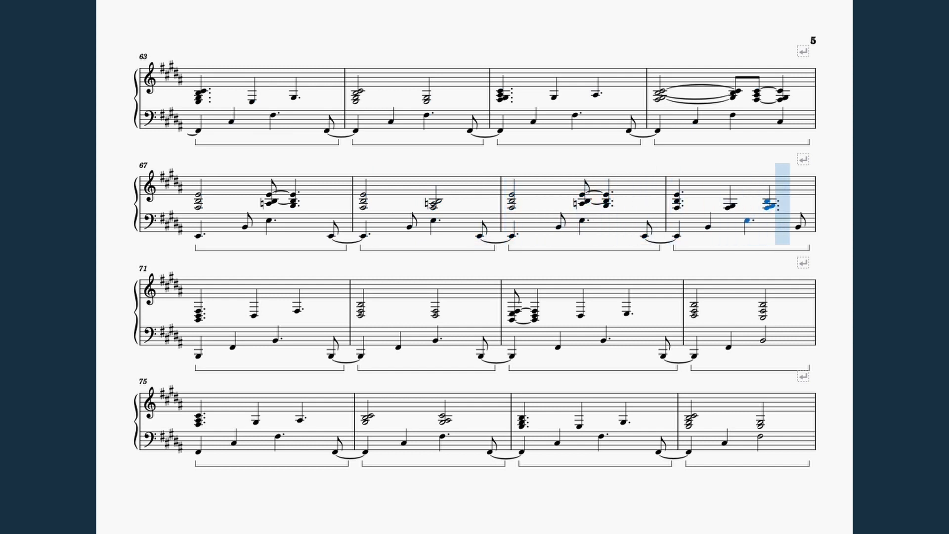
pyautogui.click(360, 312)
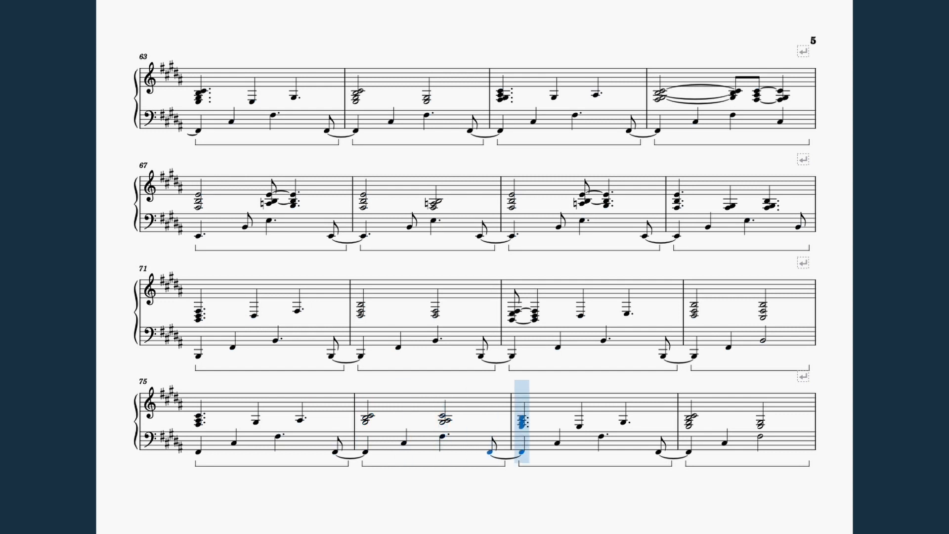
pyautogui.click(760, 417)
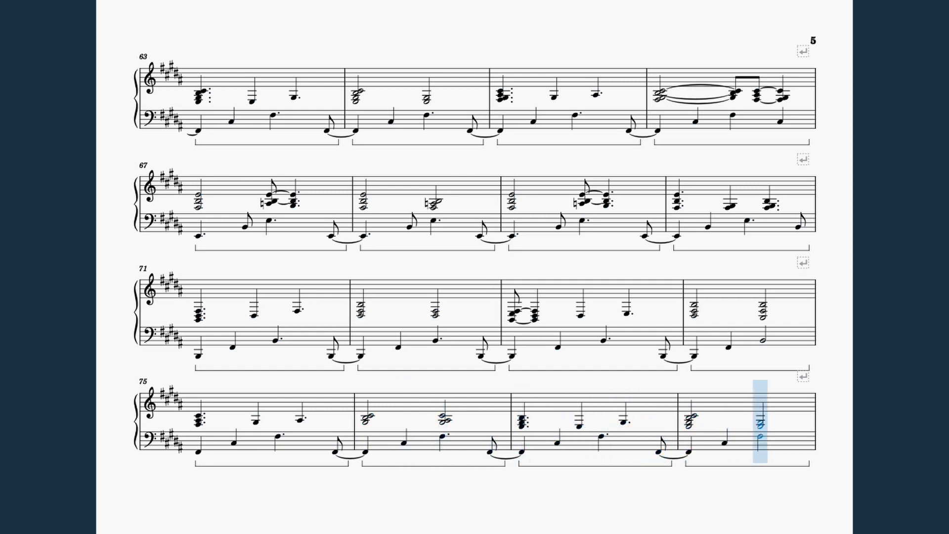
pyautogui.scroll(-3)
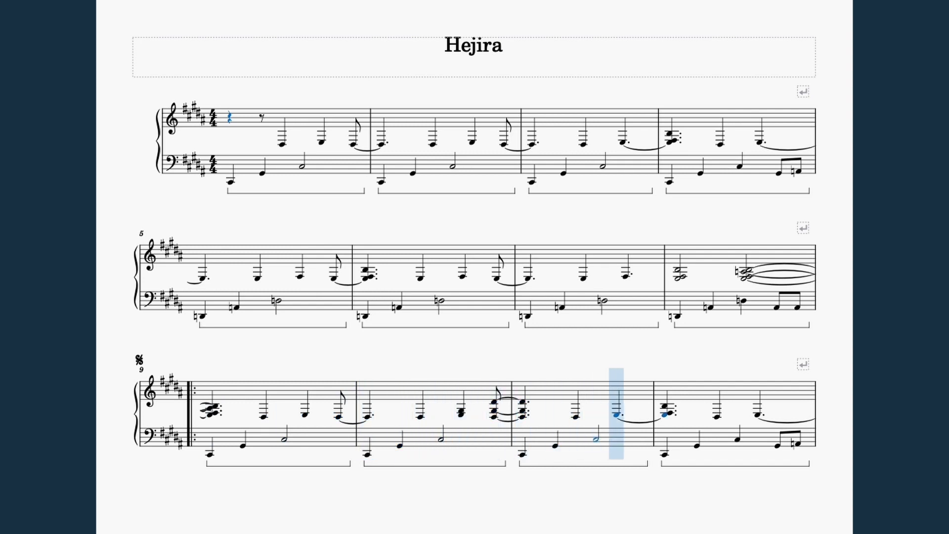
# Step: Follow playback from the segno on page 1 through page 2 toward To Coda measure 44
pyautogui.scroll(-3)
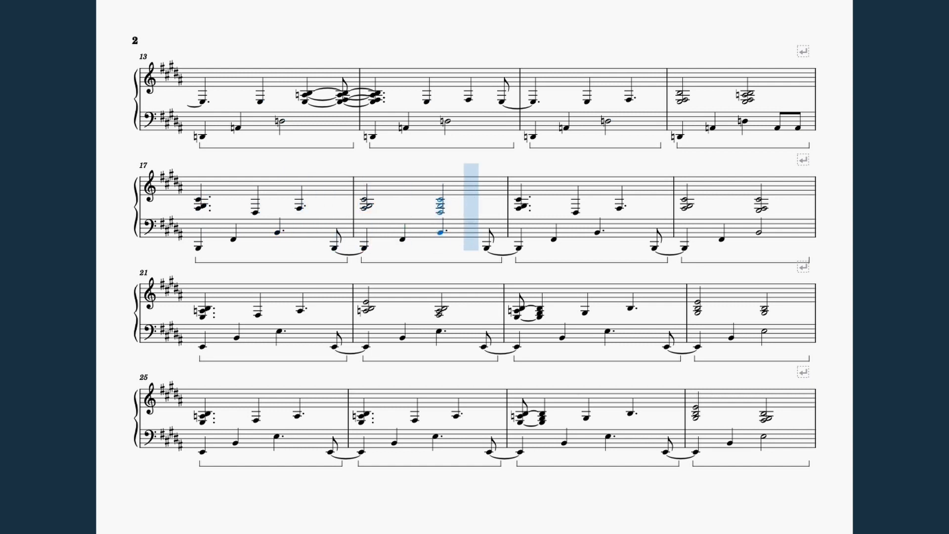
pyautogui.click(682, 206)
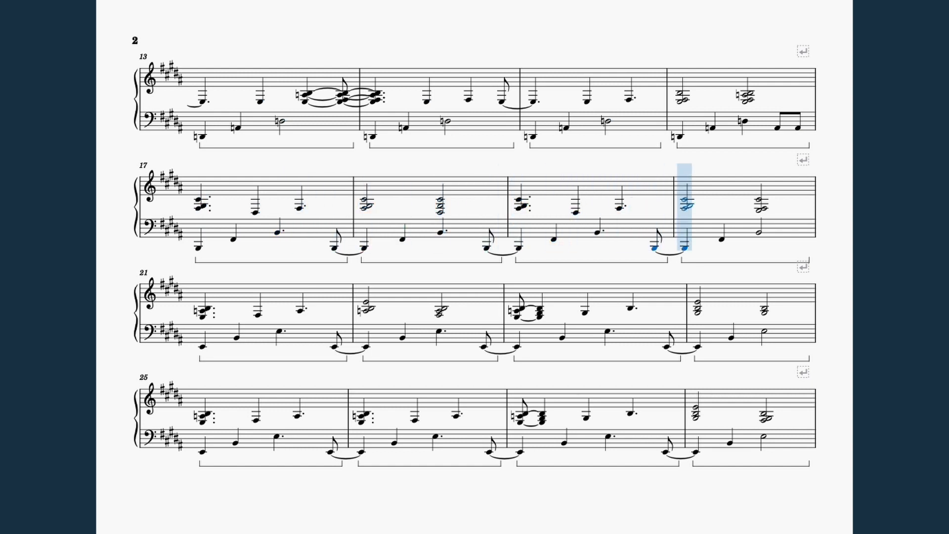
pyautogui.click(298, 307)
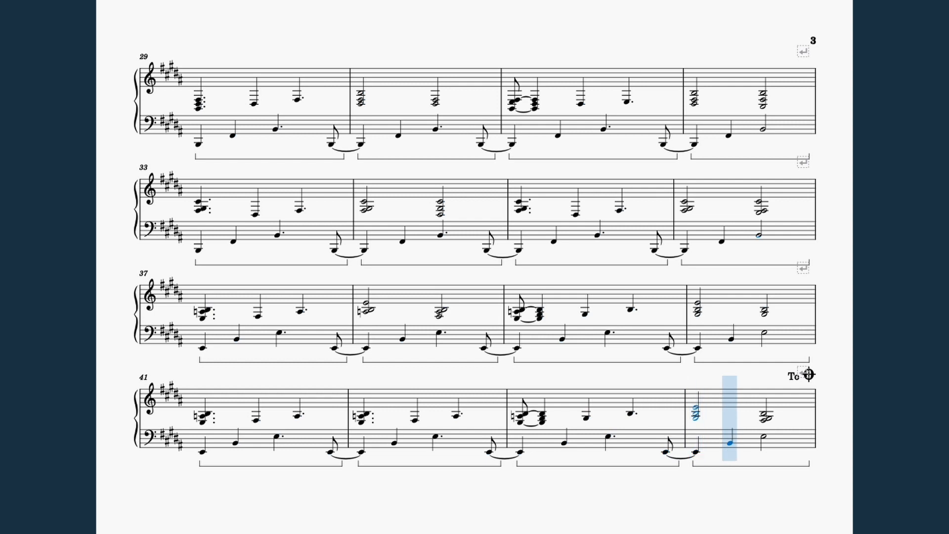
# Step: Scroll along as playback leaves page 3 and jumps to the coda at measure 105
pyautogui.scroll(-3)
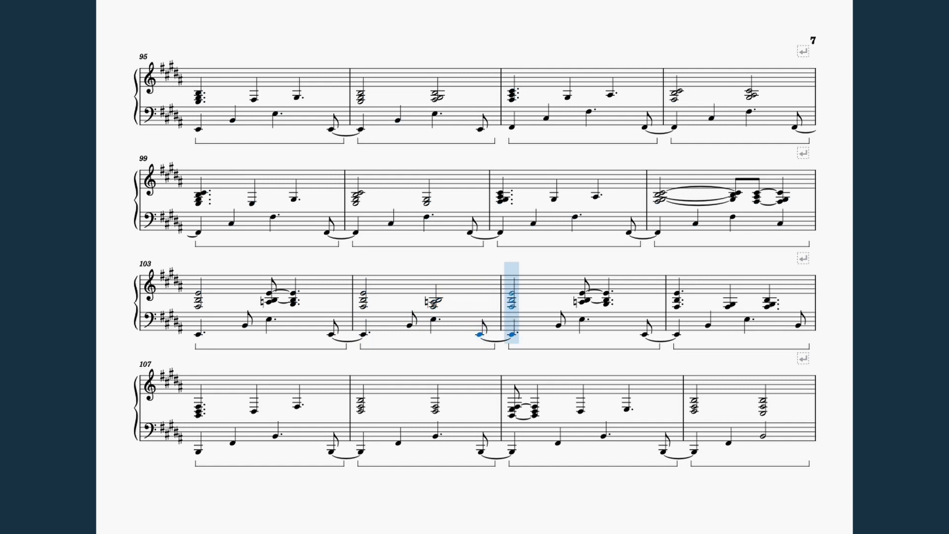
# Step: Follow playback across pages 7 and 8 onto page 9 at measure 132
pyautogui.click(730, 307)
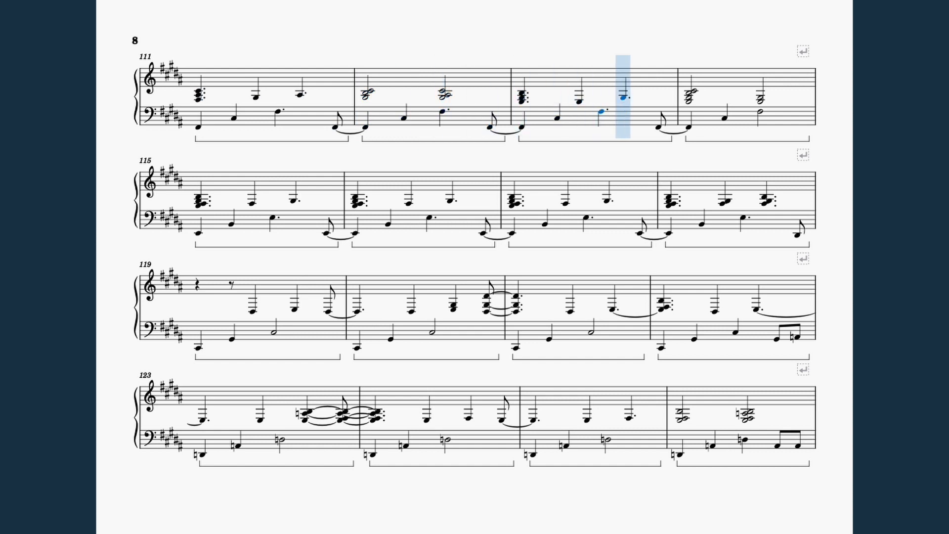
pyautogui.click(197, 200)
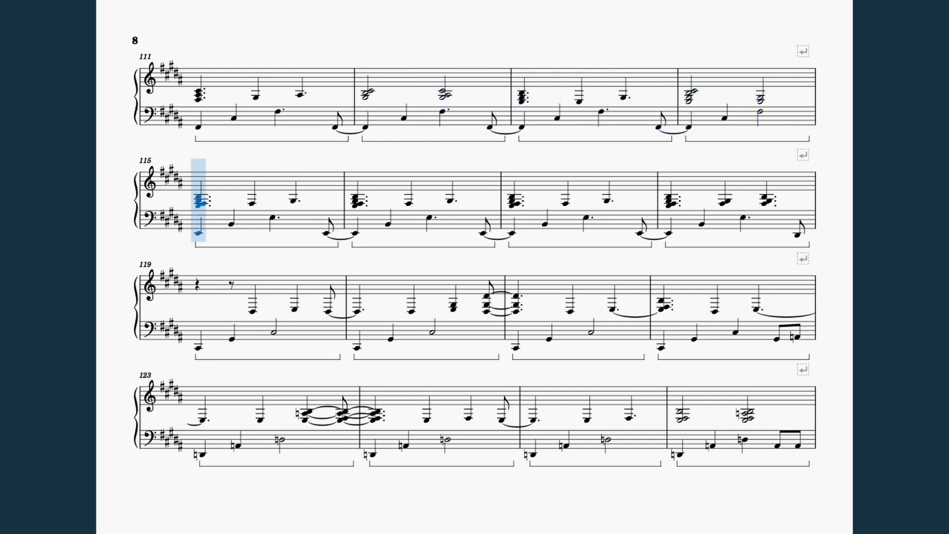
pyautogui.click(409, 206)
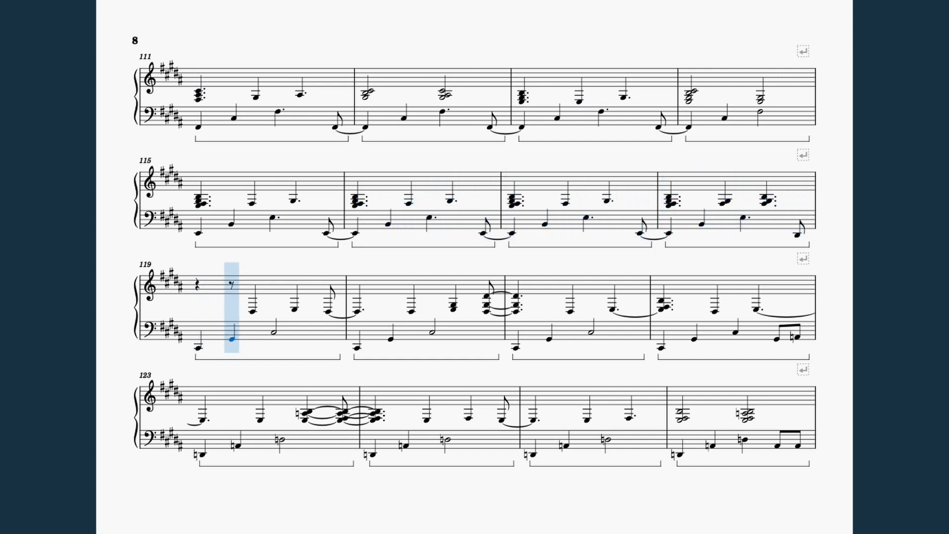
pyautogui.click(453, 306)
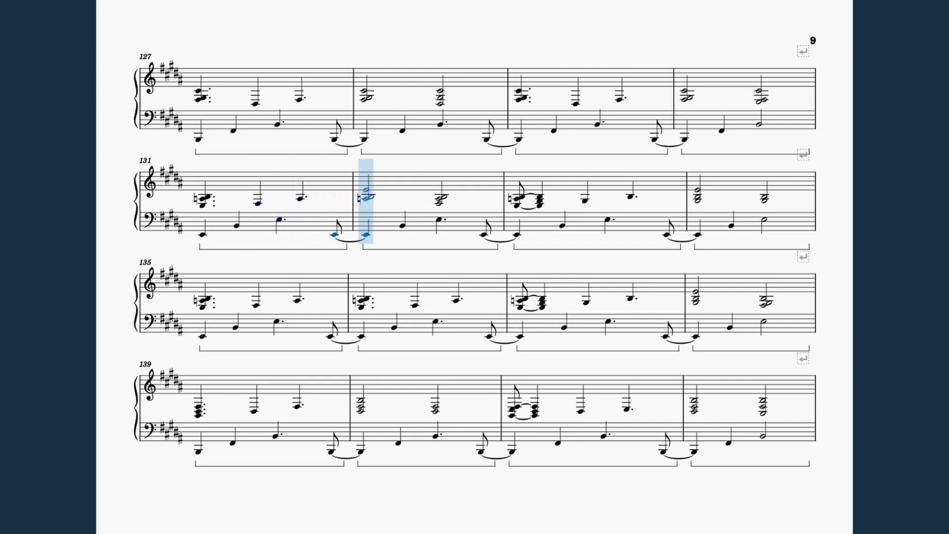
# Step: Follow playback through page 9 to measure 147 on the final page 10
pyautogui.click(602, 218)
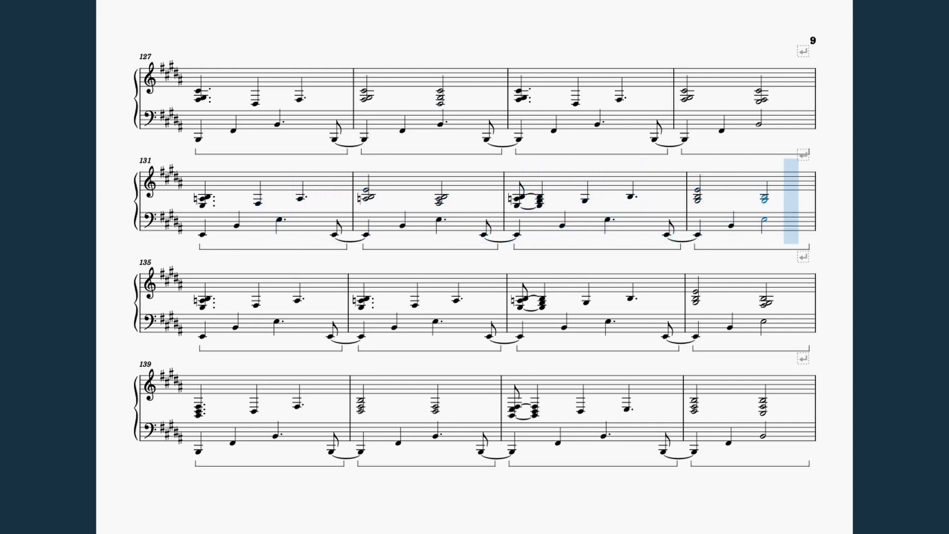
pyautogui.click(397, 323)
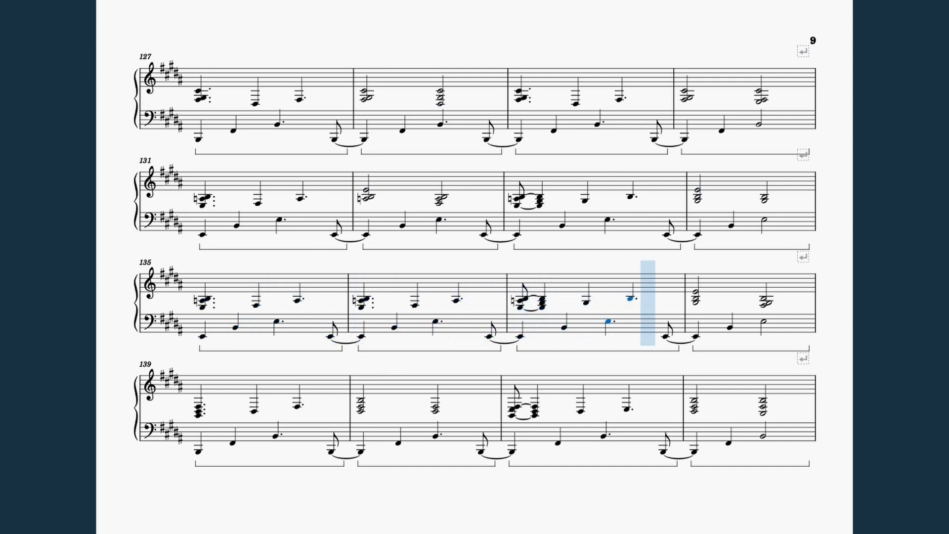
pyautogui.click(199, 407)
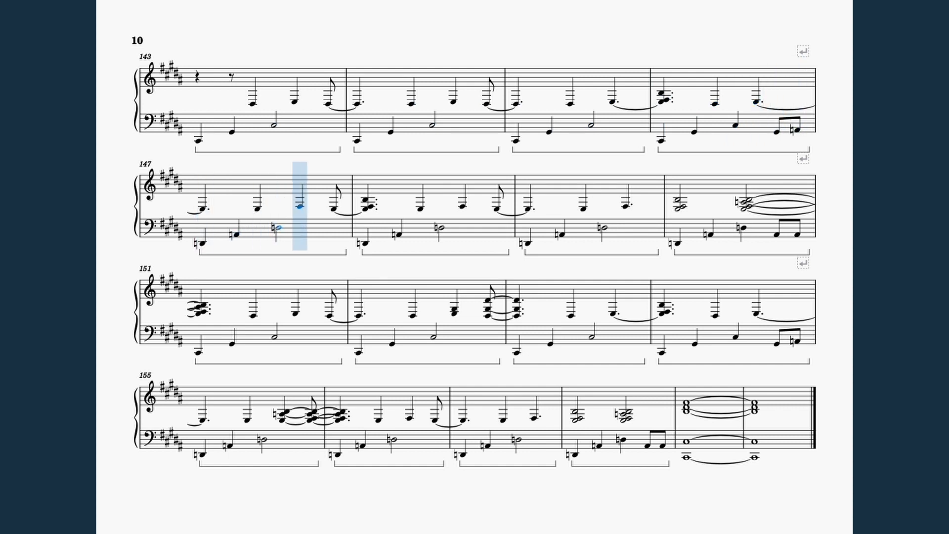
# Step: Follow playback to the final tied chord and closing barline on page 10
pyautogui.click(526, 209)
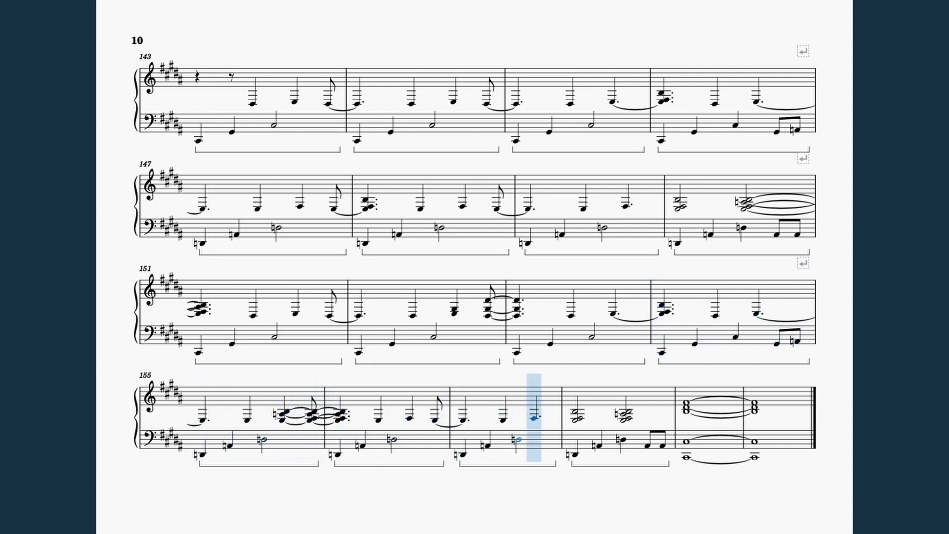
pyautogui.click(687, 409)
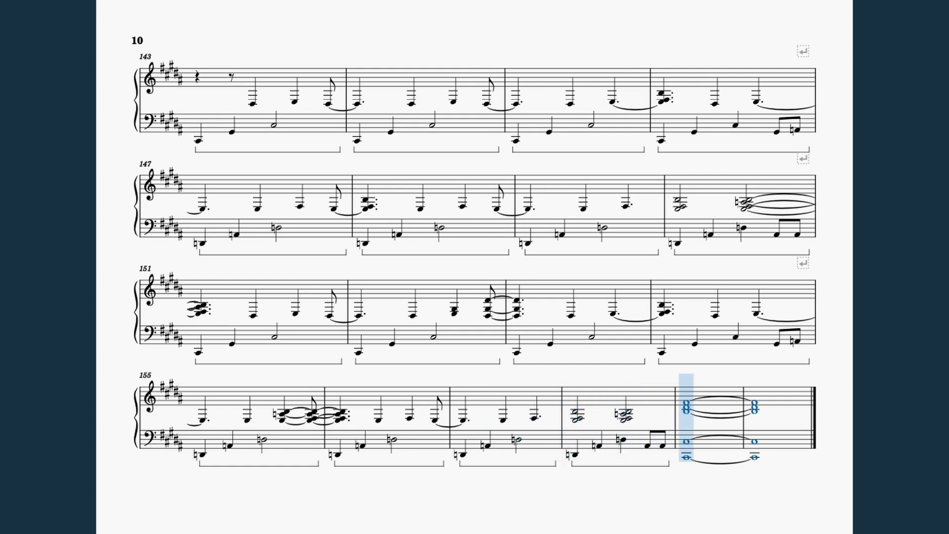
pyautogui.click(757, 408)
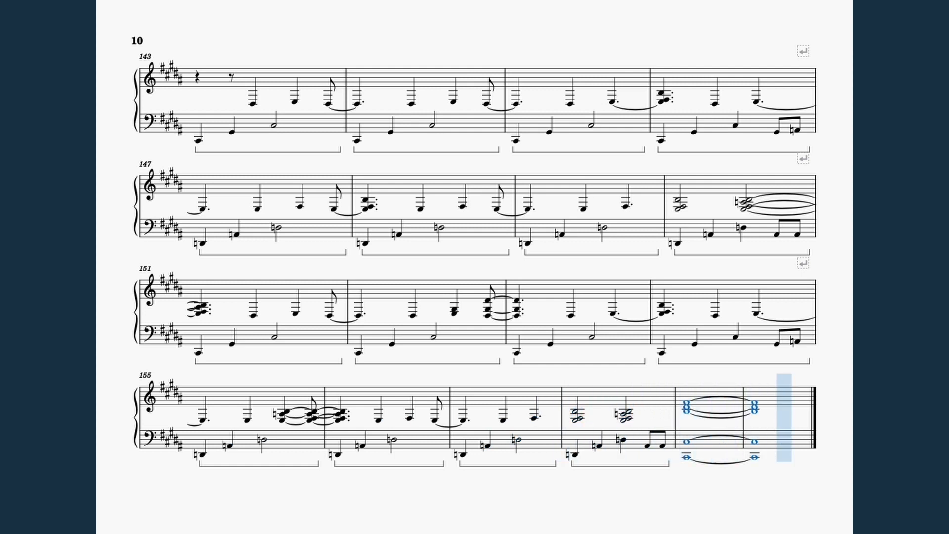